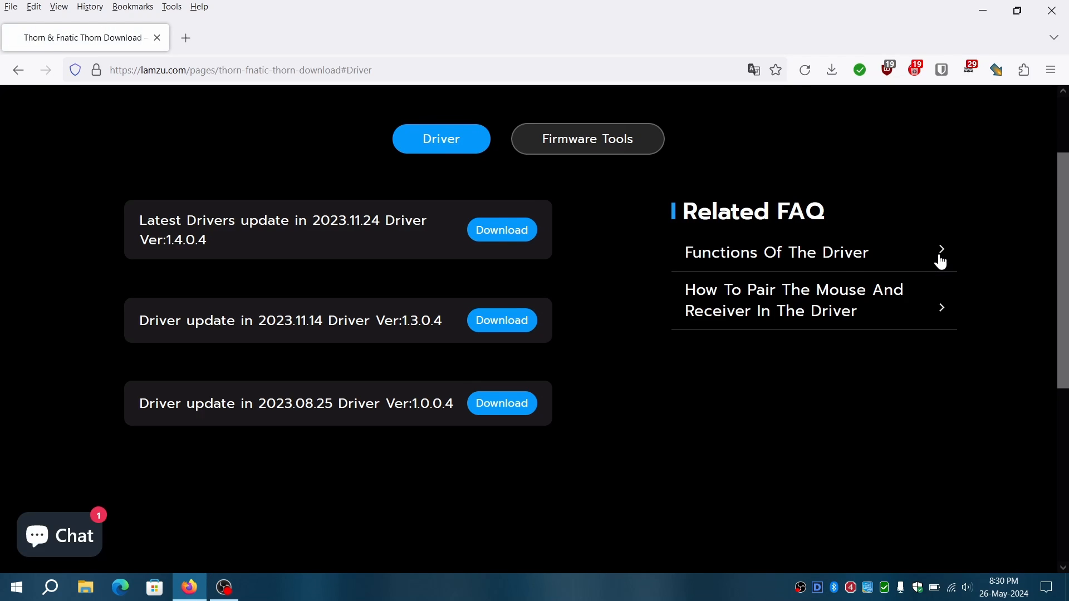
- Save the latest Thorn driver Ver 1.4.0.4 zip after viewing its release notes
{"action": "left_click", "coordinate": [793, 300]}
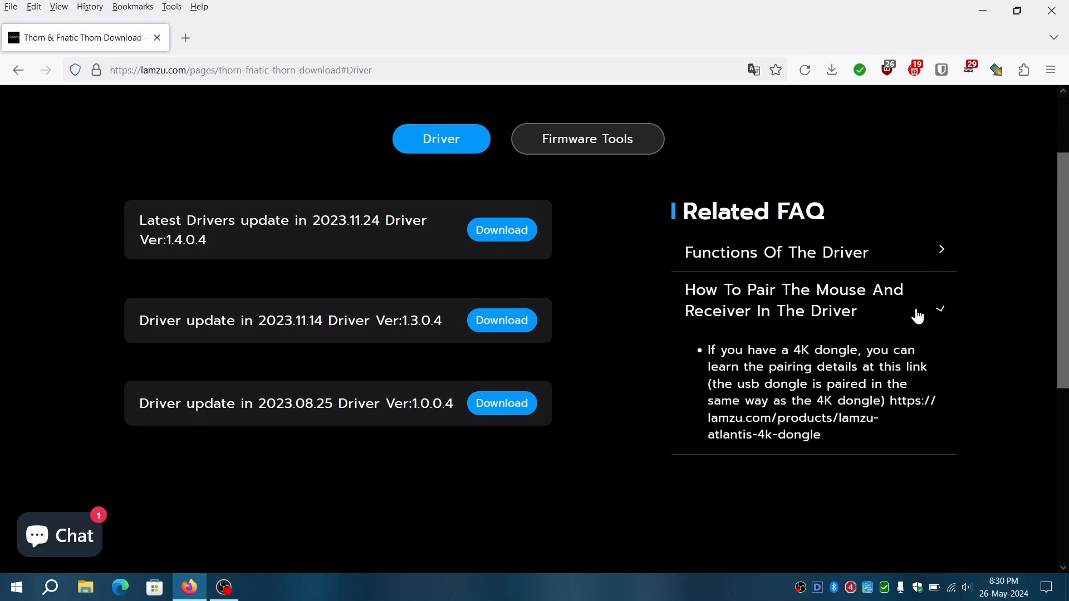
{"action": "mouse_move", "coordinate": [794, 457]}
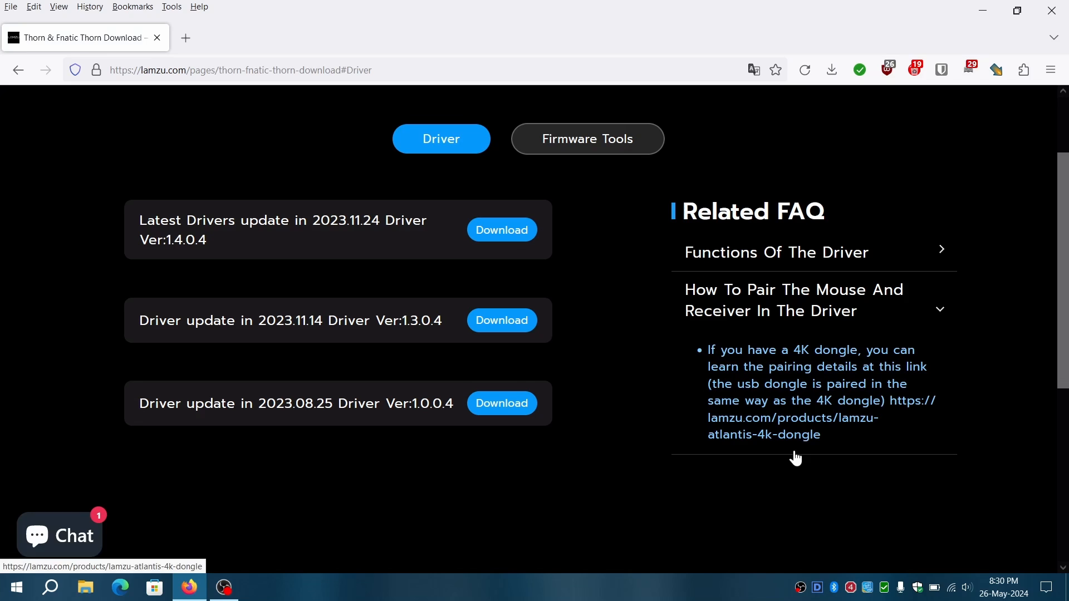
{"action": "mouse_move", "coordinate": [286, 283]}
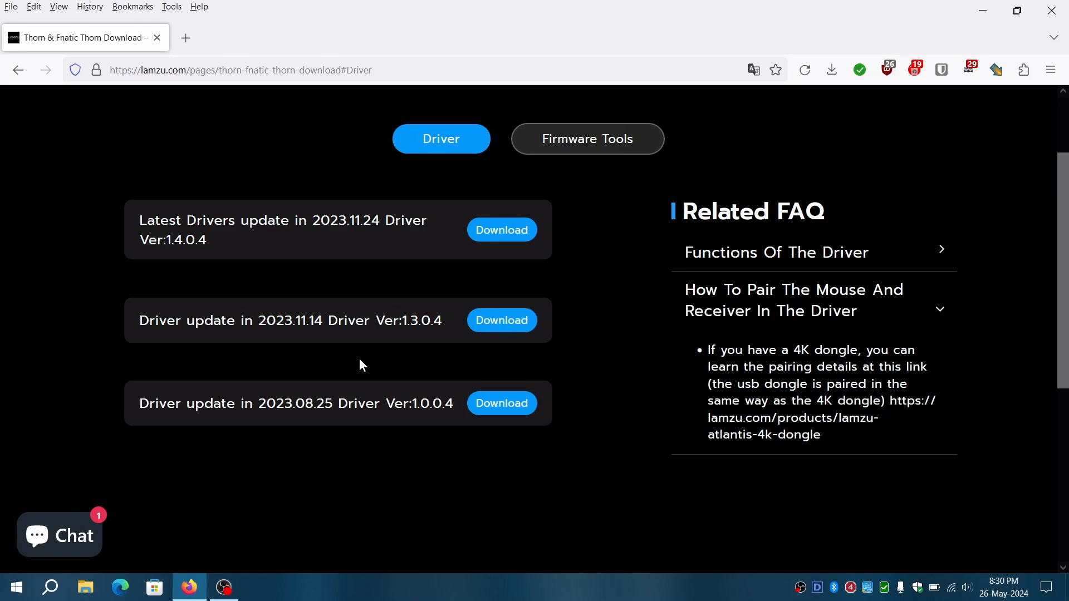
{"action": "left_click", "coordinate": [282, 229]}
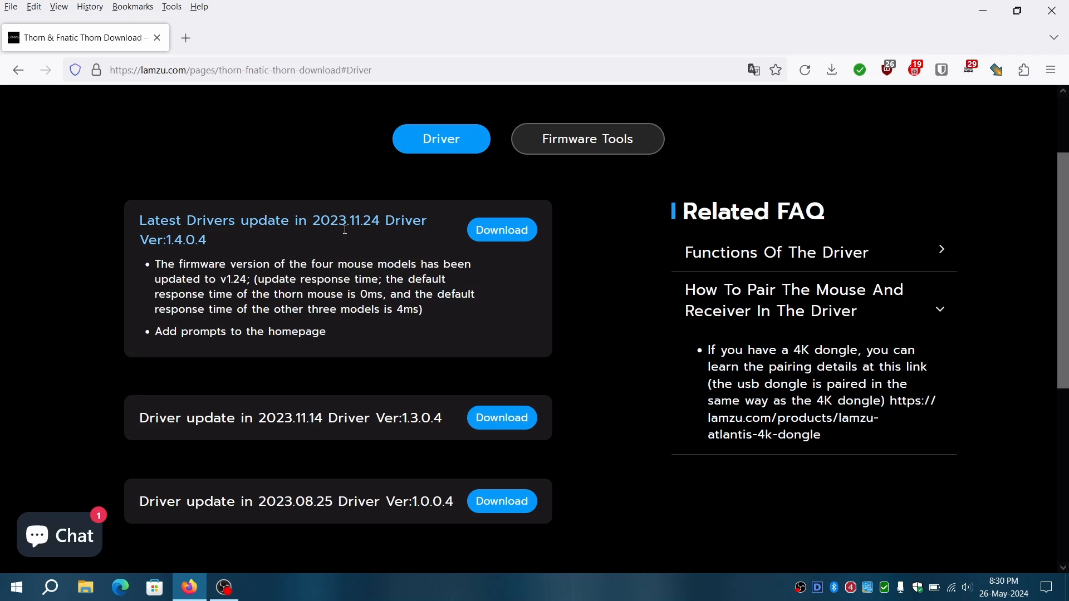
{"action": "mouse_move", "coordinate": [416, 238]}
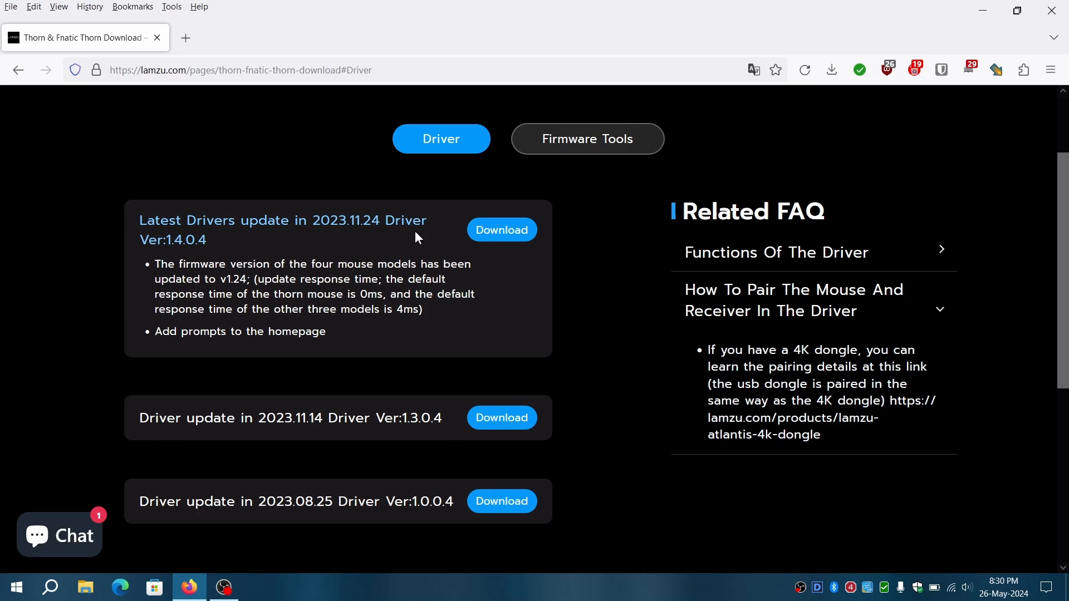
{"action": "left_click", "coordinate": [501, 229]}
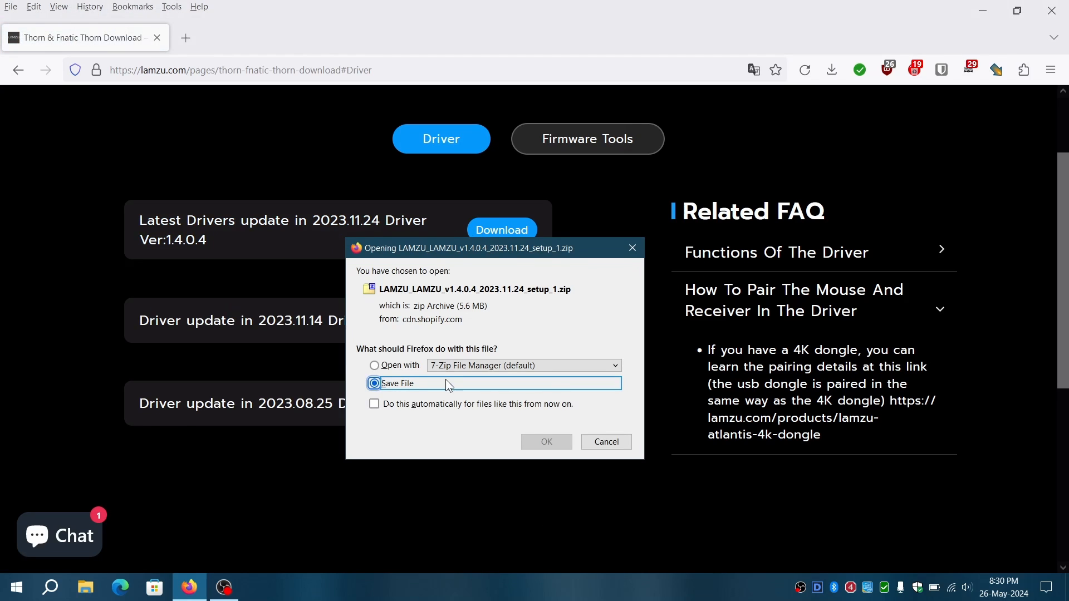
{"action": "left_click", "coordinate": [546, 442]}
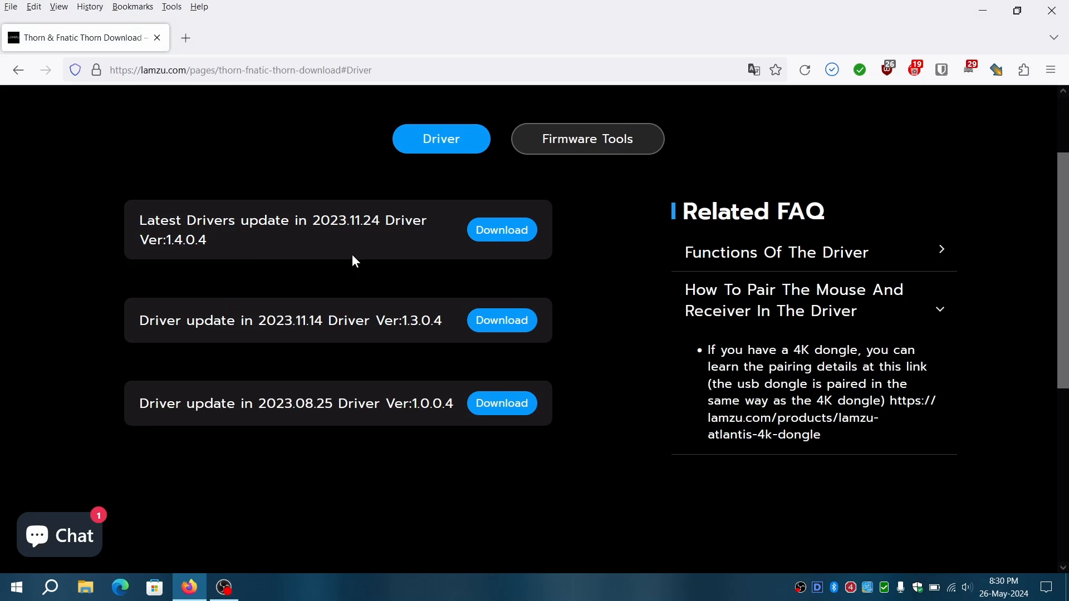
- Bring up the Firmware Tools downloads with the update tool
{"action": "left_click", "coordinate": [502, 229]}
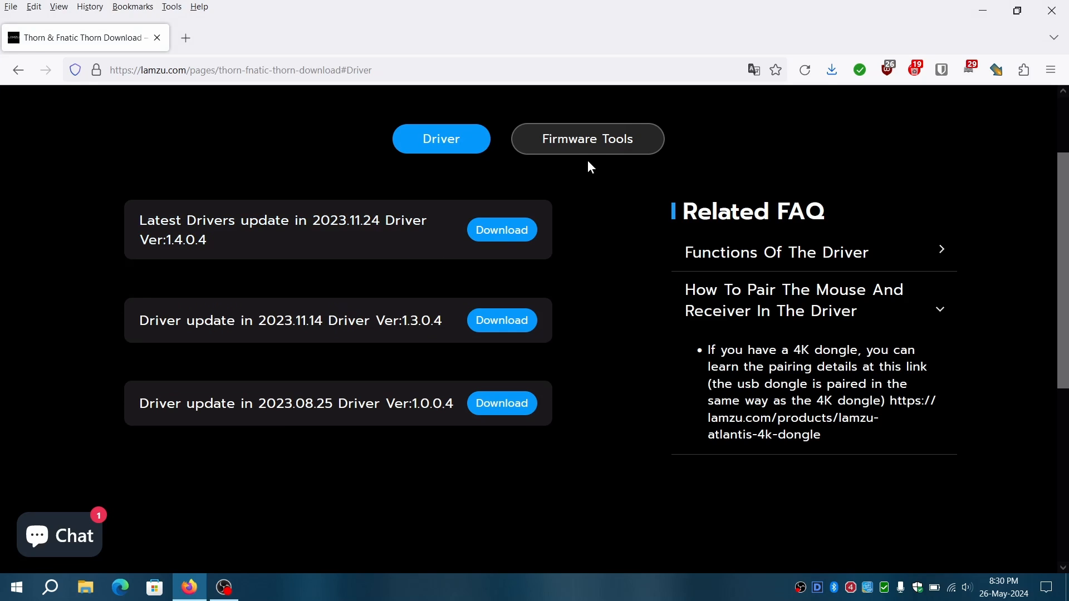
{"action": "left_click", "coordinate": [587, 138]}
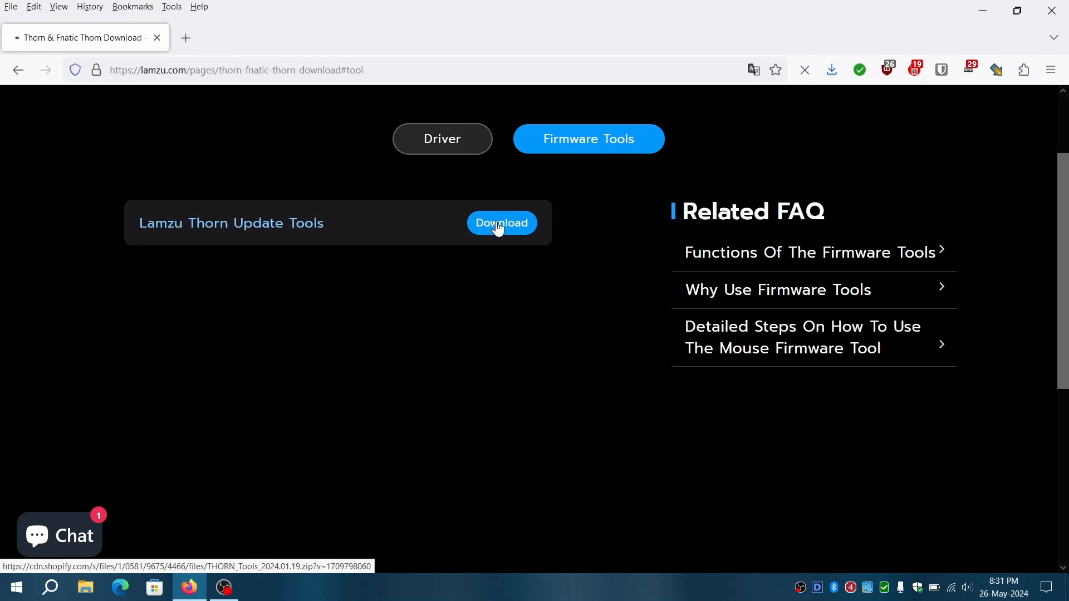
- Download the Thorn Update Tools and run the extracted LAMZU v1.4.0.4 setup application
{"action": "left_click", "coordinate": [501, 223]}
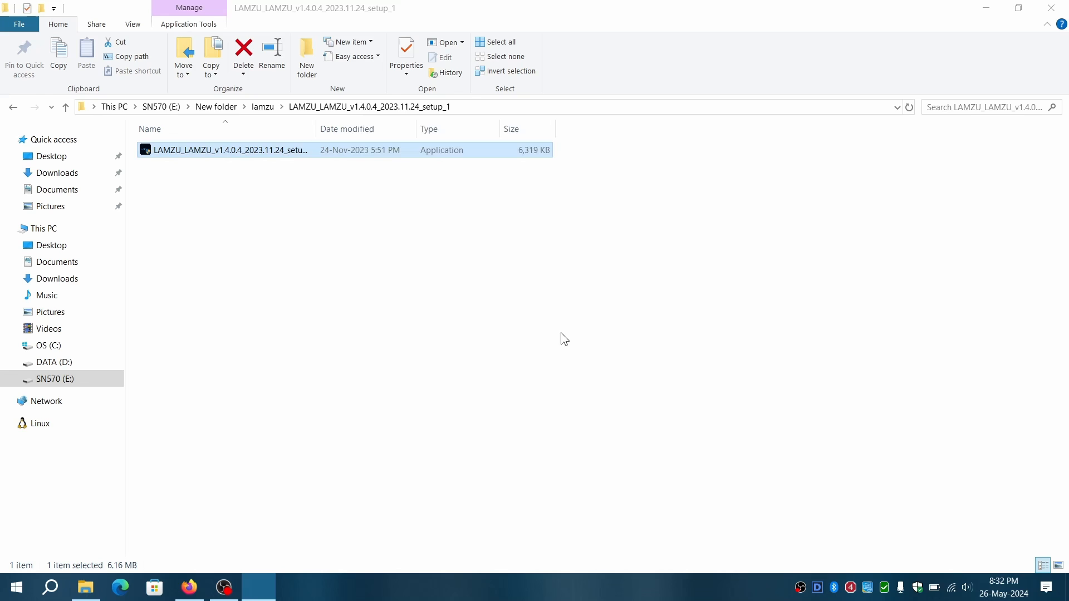
{"action": "double_click", "coordinate": [230, 149]}
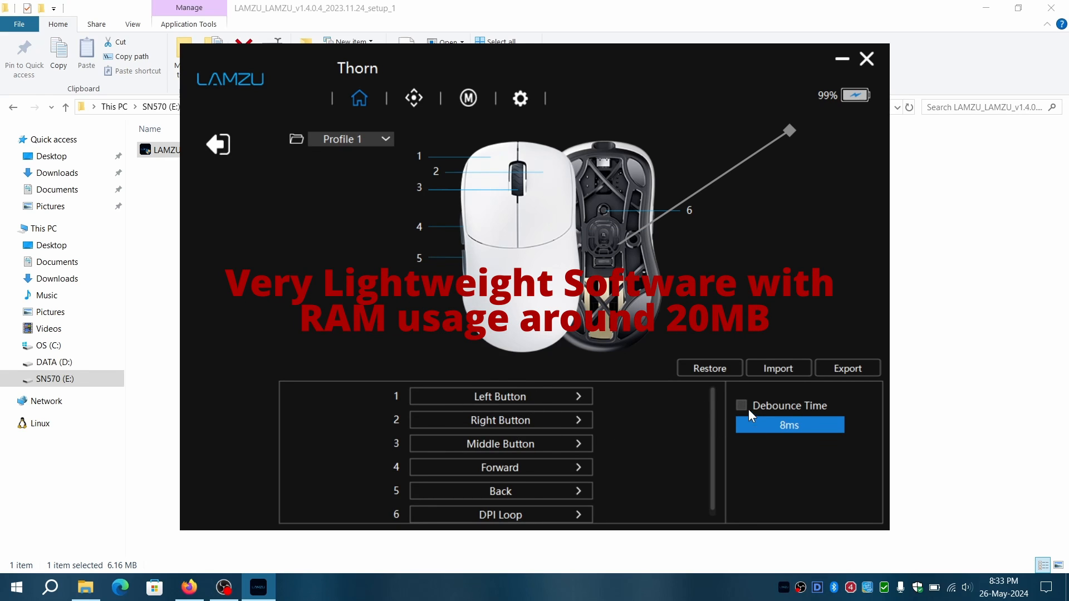
{"action": "mouse_move", "coordinate": [470, 122]}
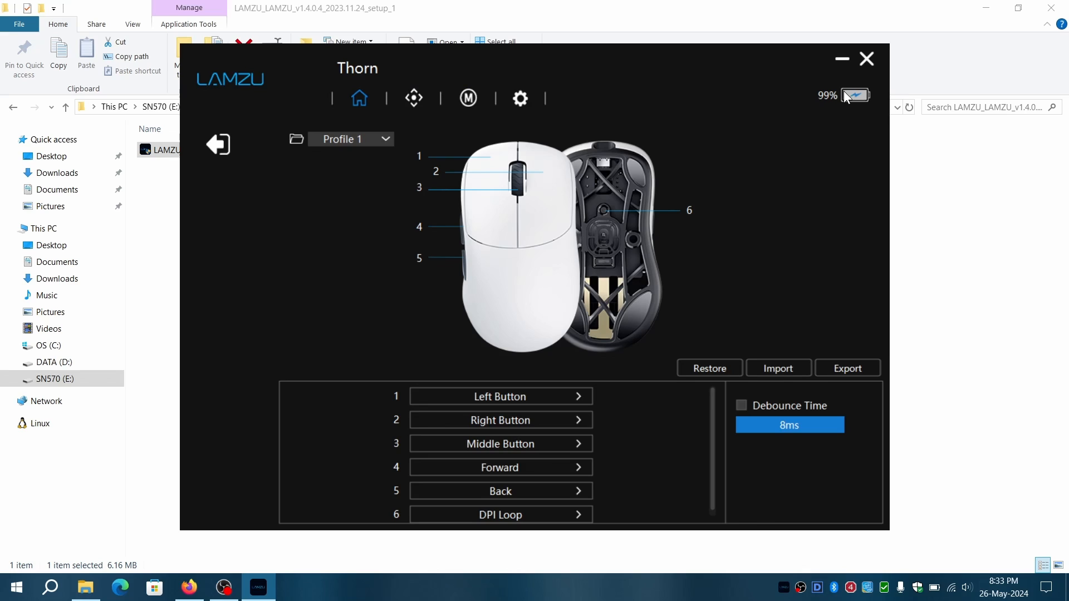
{"action": "mouse_move", "coordinate": [657, 87]}
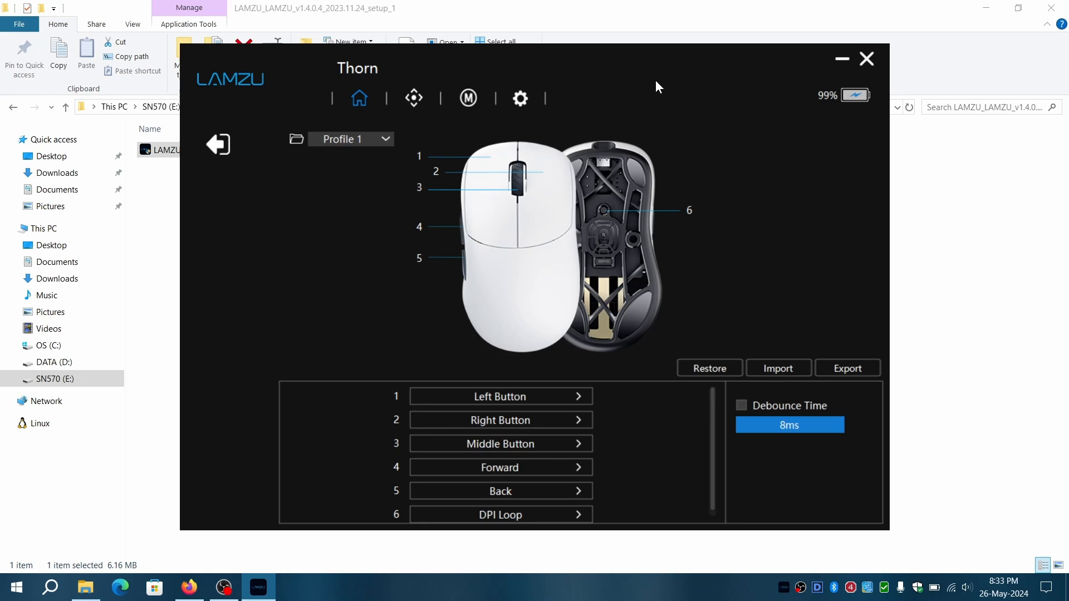
- Enable Peak Performance in the DPI sensor settings, then bring up the macro editor
{"action": "left_click", "coordinate": [413, 98]}
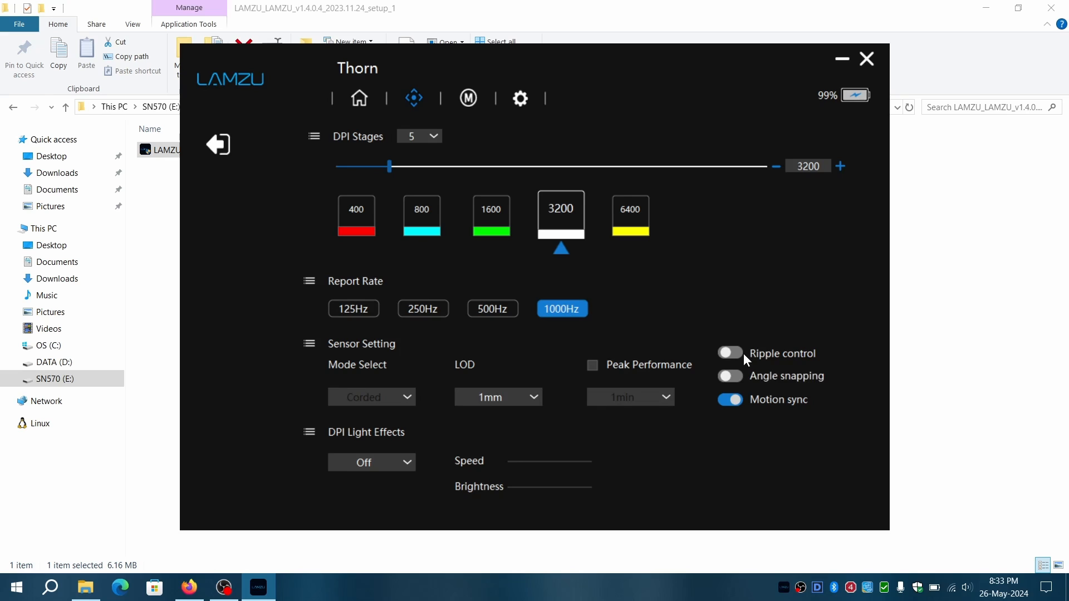
{"action": "mouse_move", "coordinate": [615, 368]}
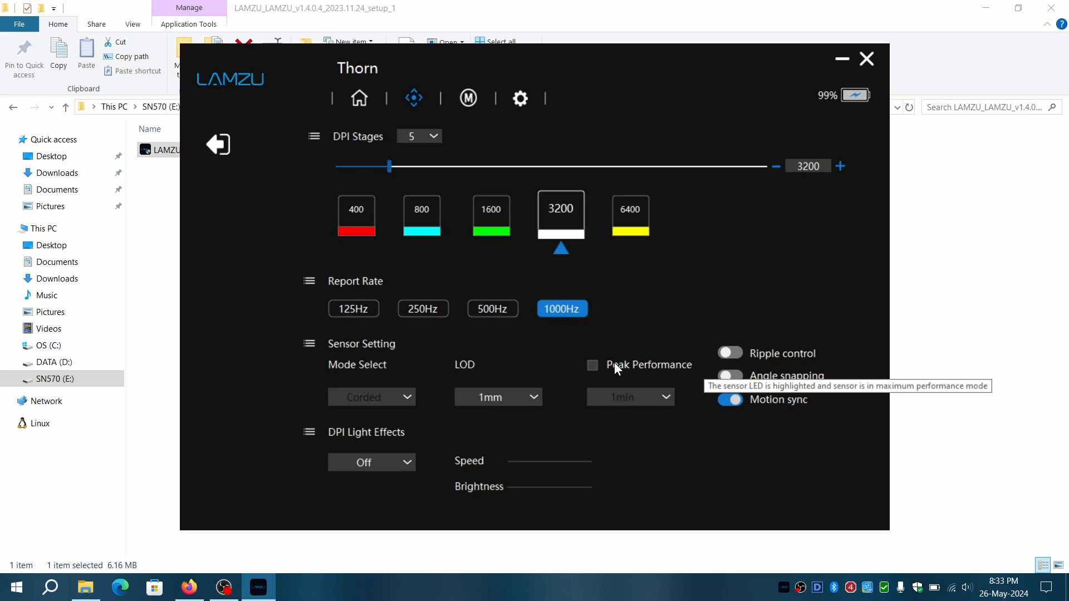
{"action": "left_click", "coordinate": [591, 365]}
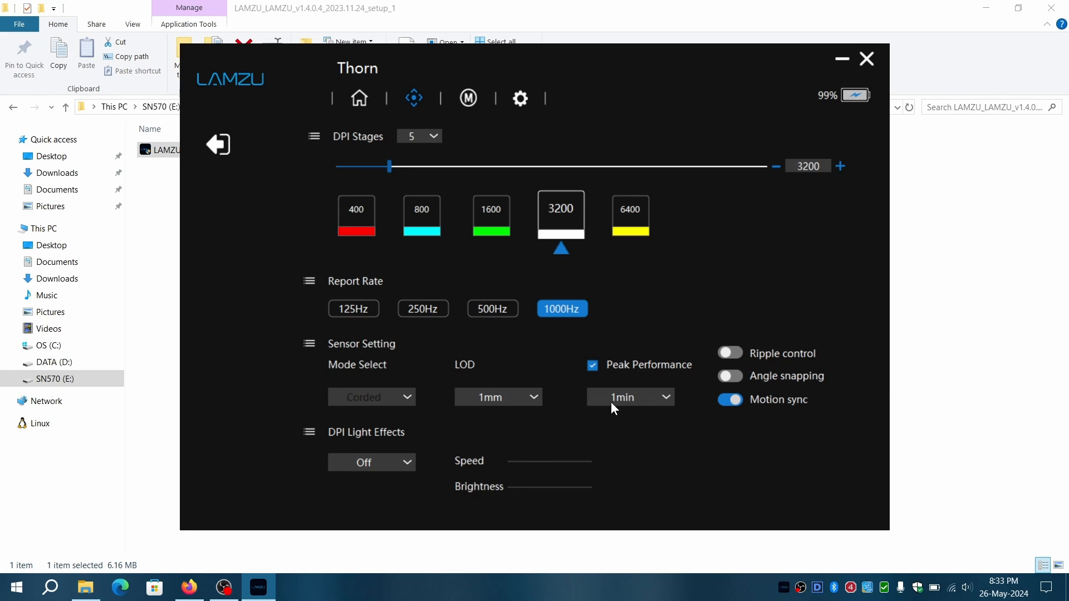
{"action": "left_click", "coordinate": [591, 365]}
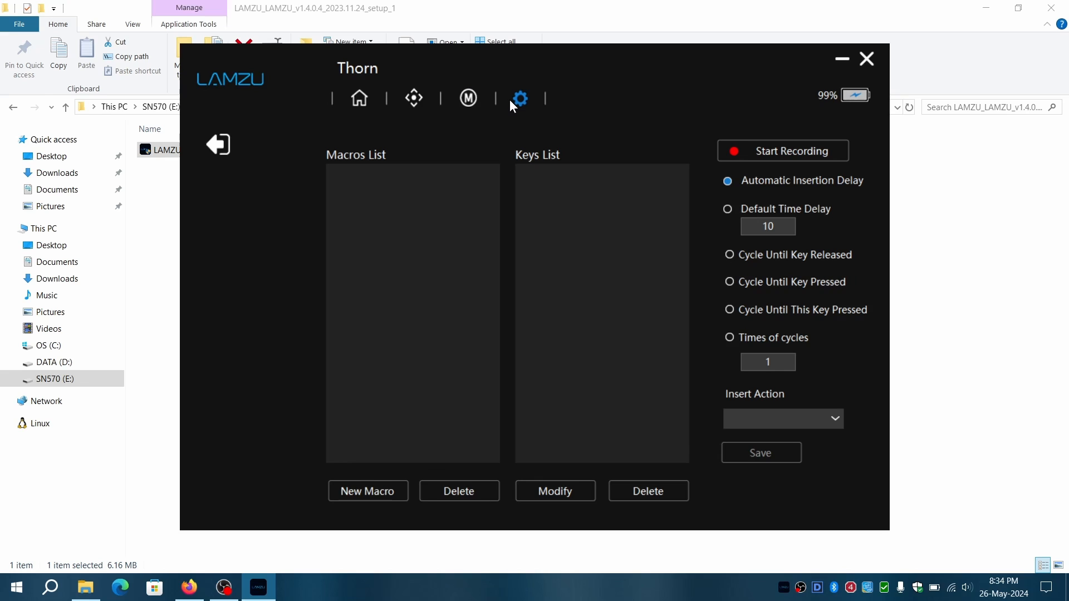
{"action": "left_click", "coordinate": [519, 98]}
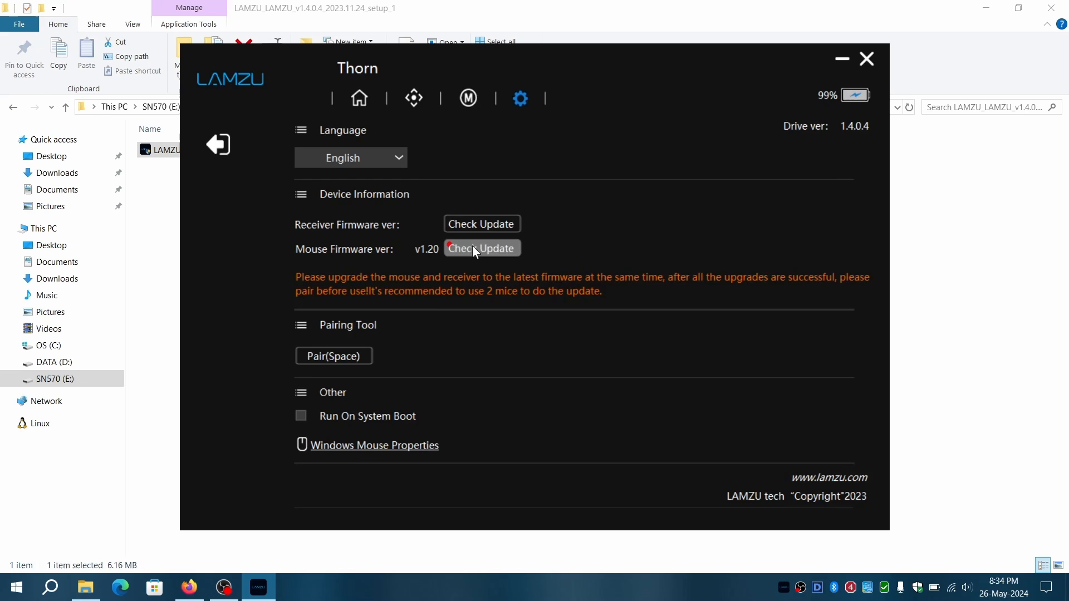
{"action": "mouse_move", "coordinate": [523, 294]}
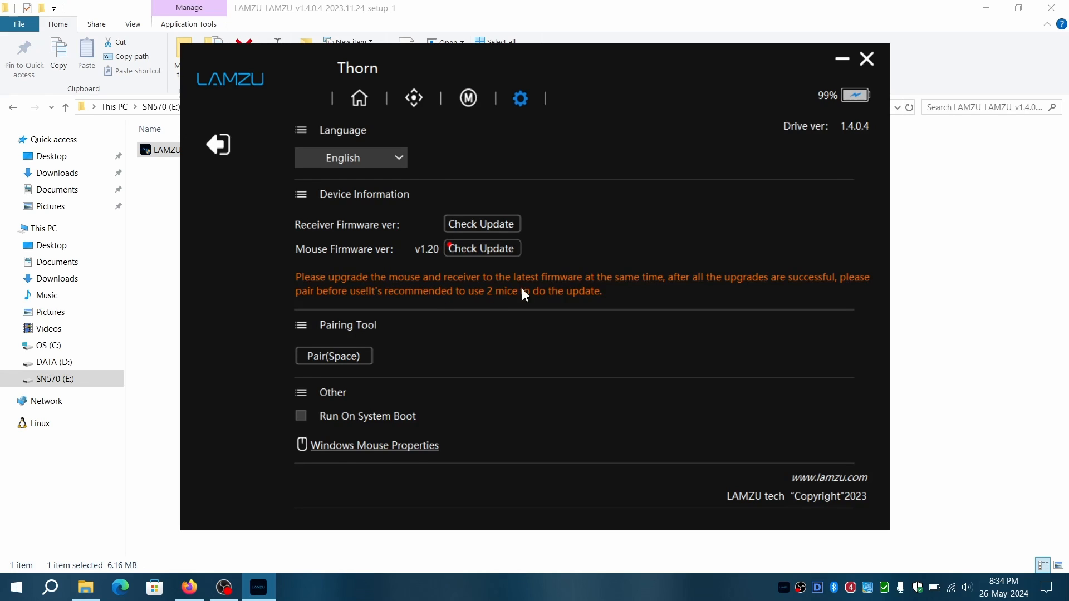
{"action": "mouse_move", "coordinate": [456, 305]}
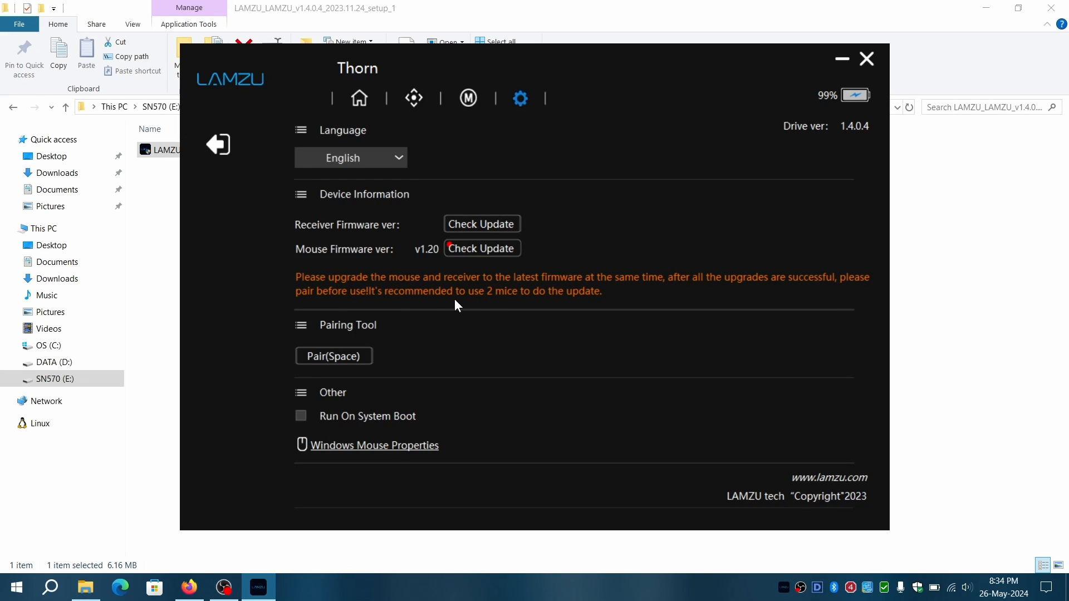
{"action": "mouse_move", "coordinate": [349, 409]}
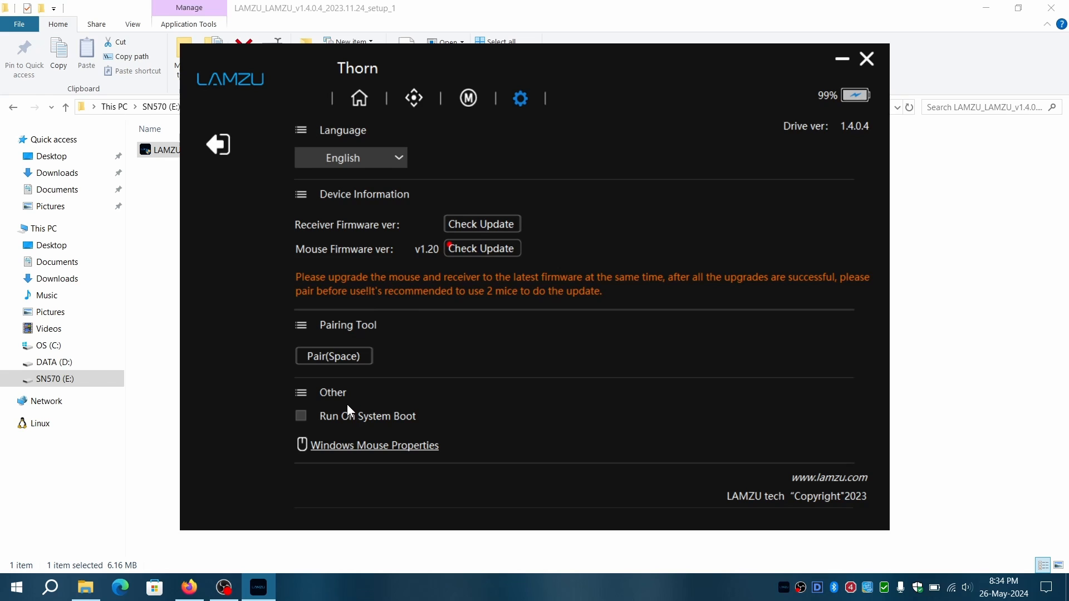
{"action": "mouse_move", "coordinate": [379, 185]}
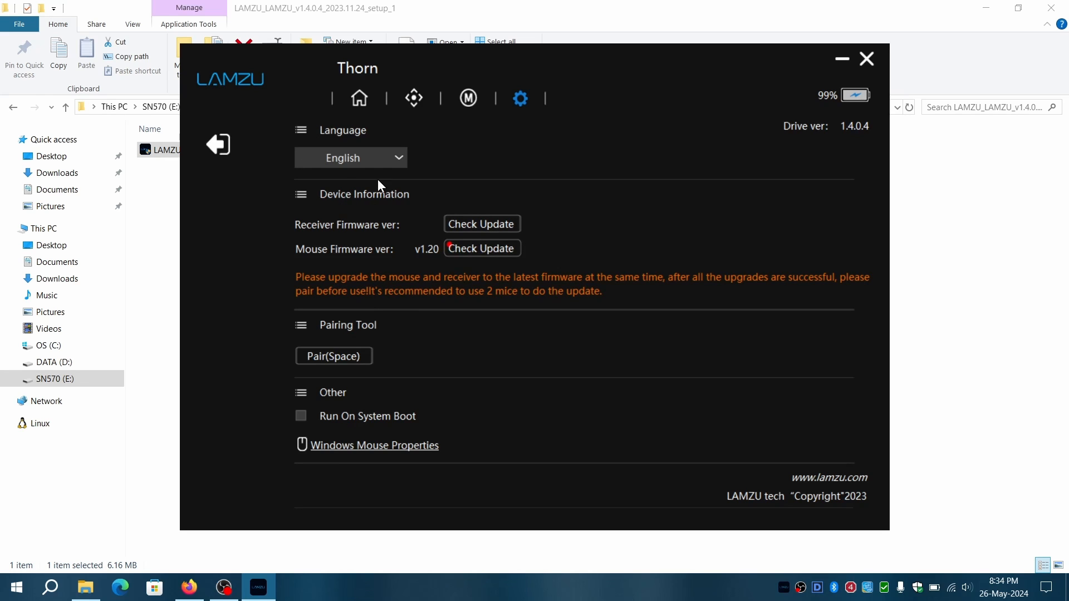
{"action": "mouse_move", "coordinate": [153, 587]}
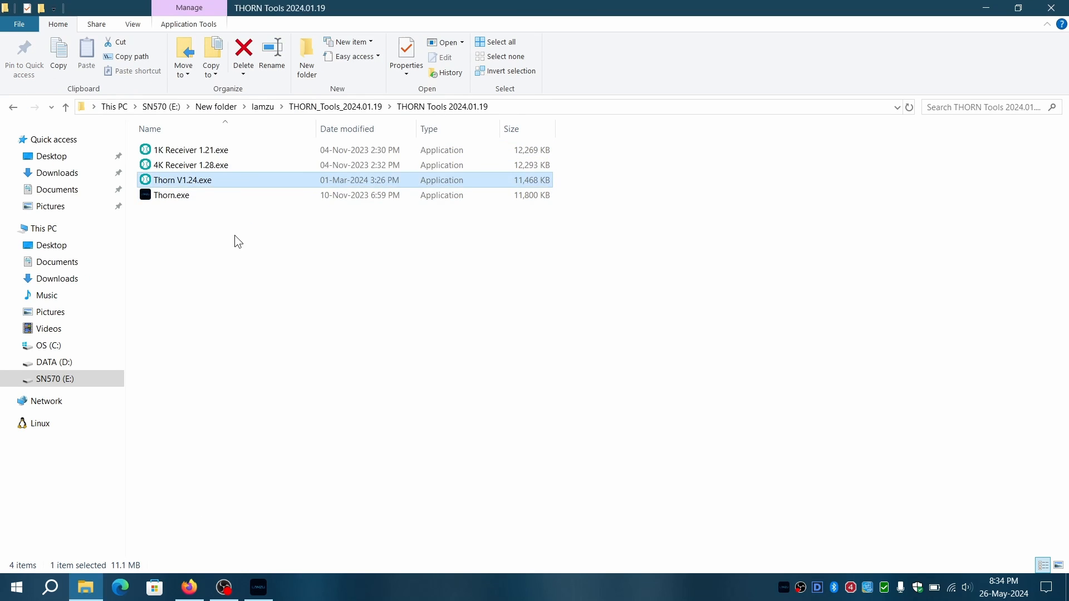
- Go to C:\Program Files (x86)\LAMZU and show the context menu for Mouse Drive Beta.exe
{"action": "double_click", "coordinate": [181, 181]}
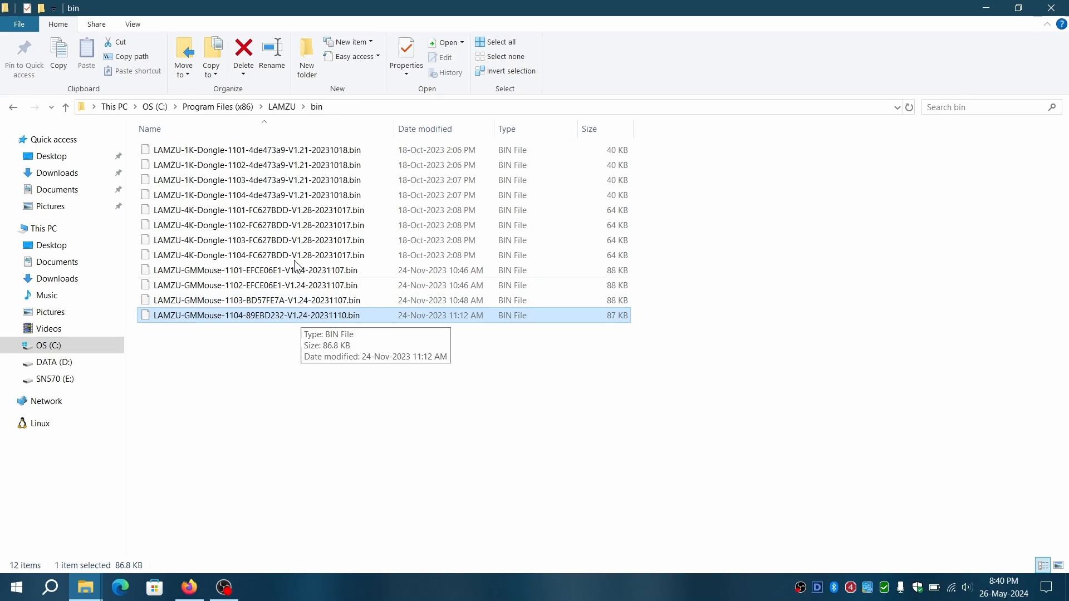
{"action": "left_click", "coordinate": [281, 106]}
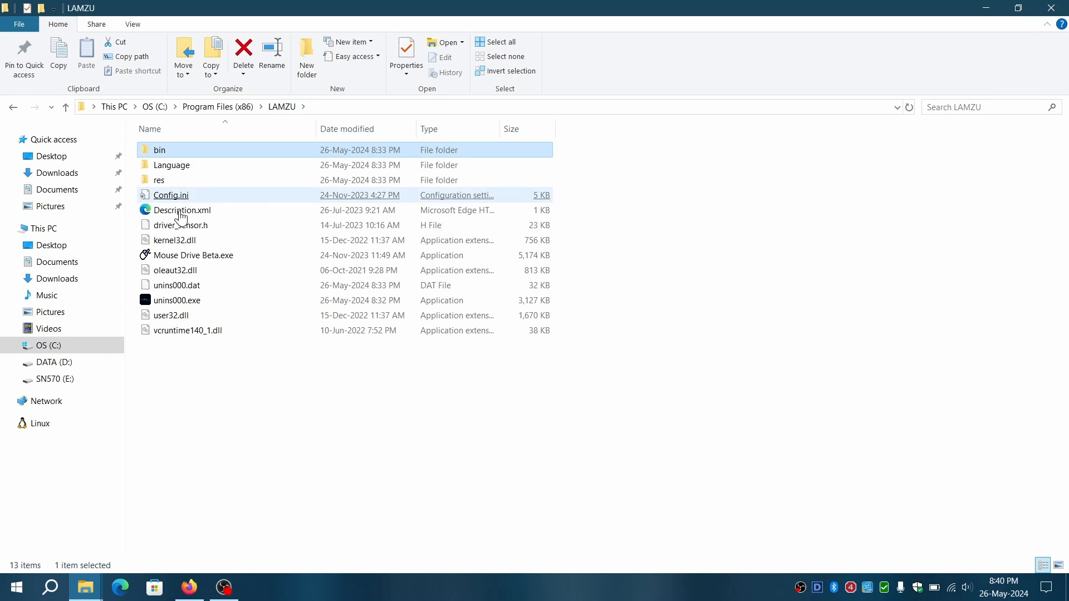
{"action": "left_click", "coordinate": [193, 255]}
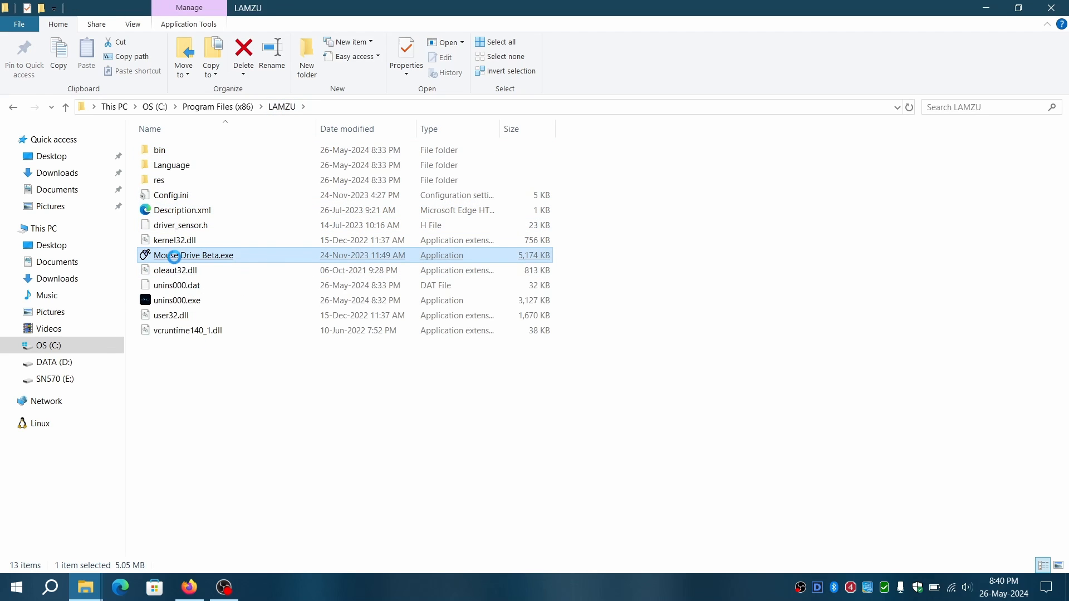
{"action": "right_click", "coordinate": [193, 255]}
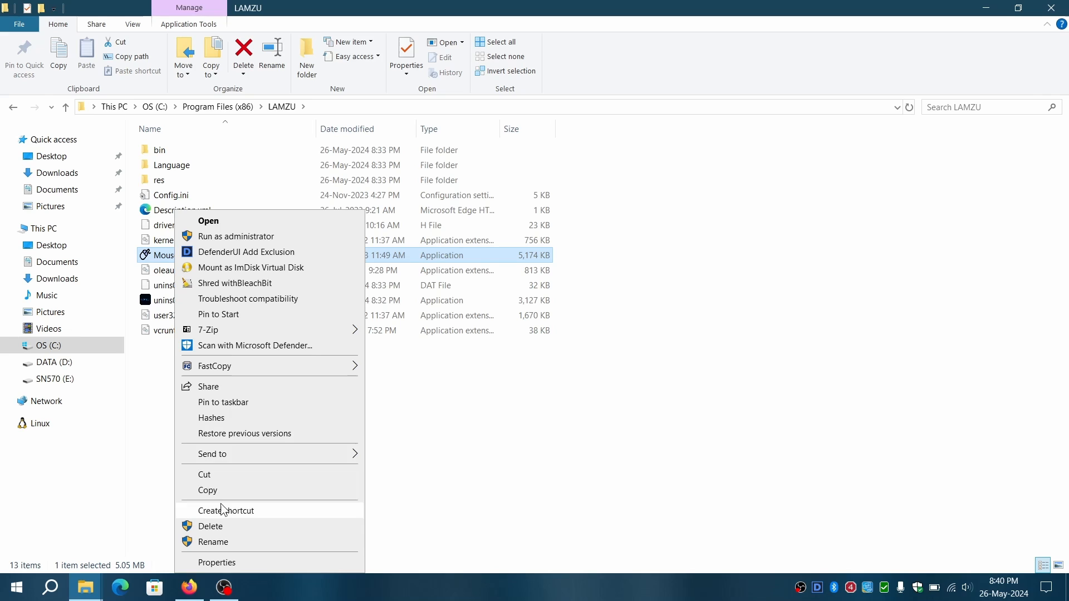
{"action": "mouse_move", "coordinate": [245, 314]}
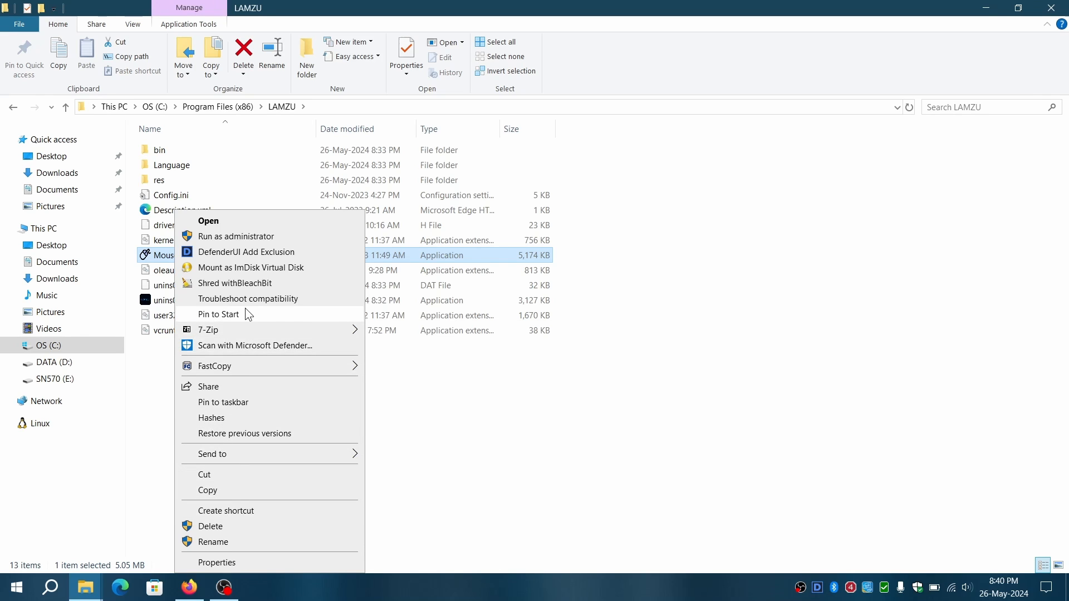
- Launch Mouse Drive Beta, enter the Thorn settings and acknowledge the successful receiver firmware update
{"action": "left_click", "coordinate": [209, 221]}
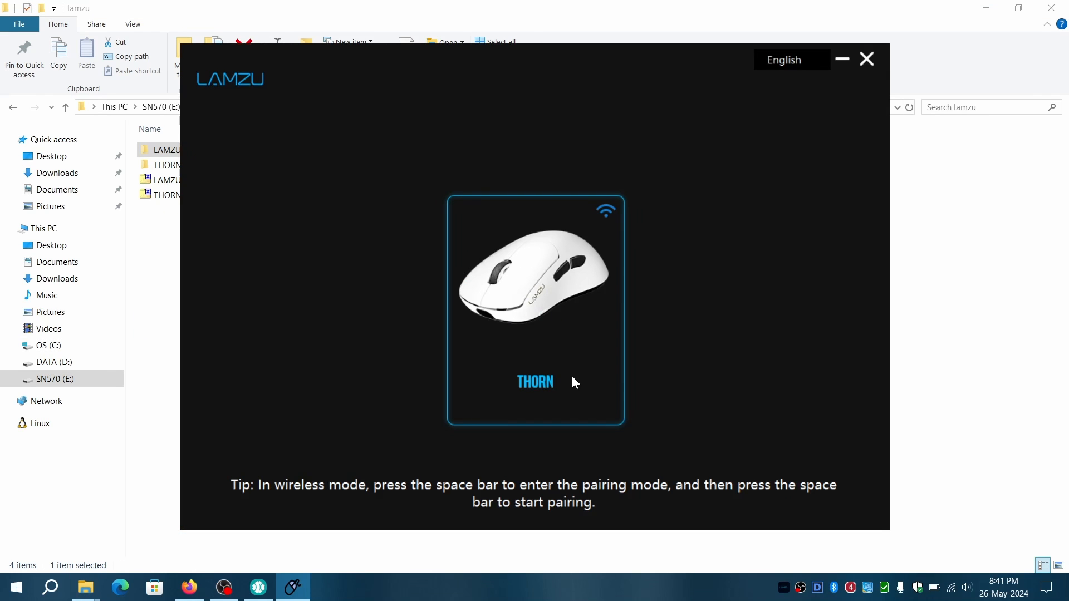
{"action": "mouse_move", "coordinate": [544, 326]}
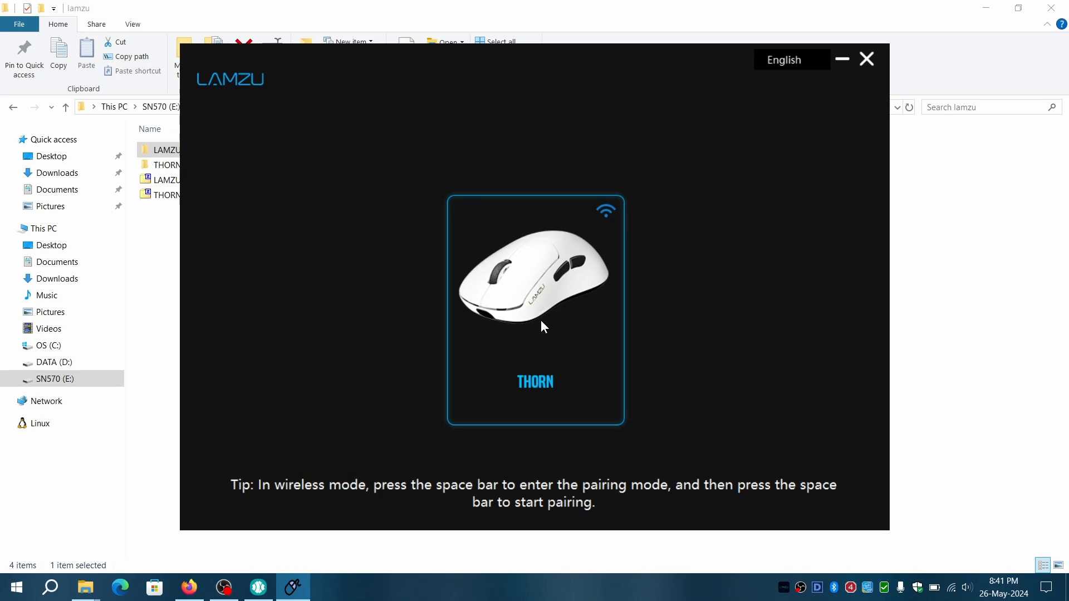
{"action": "left_click", "coordinate": [481, 224]}
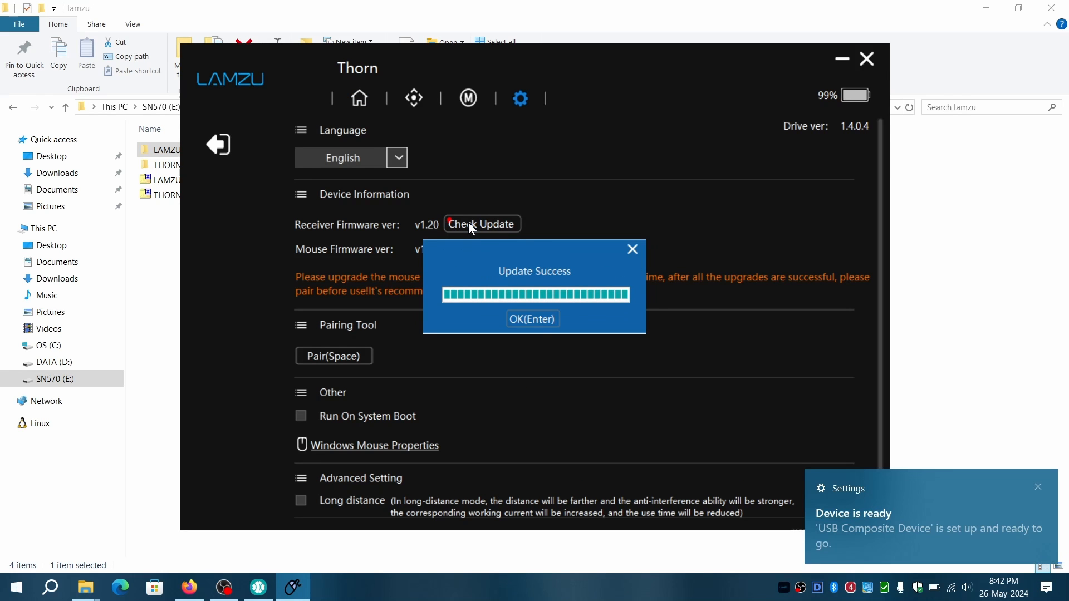
{"action": "left_click", "coordinate": [532, 318]}
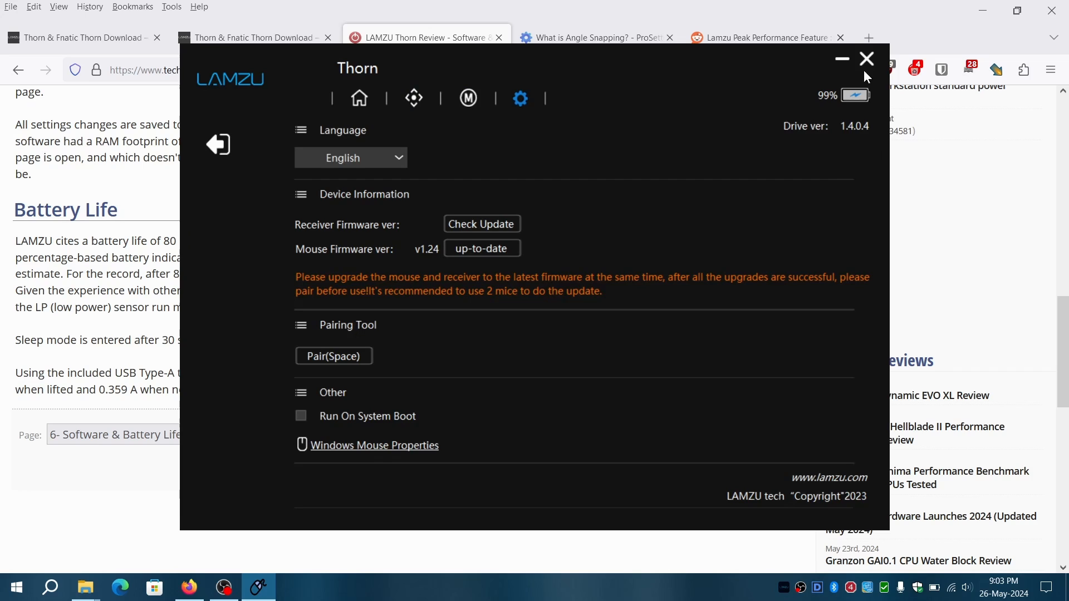
- Close the driver and view page 6 of the TechPowerUp LAMZU Thorn review
{"action": "left_click", "coordinate": [866, 59]}
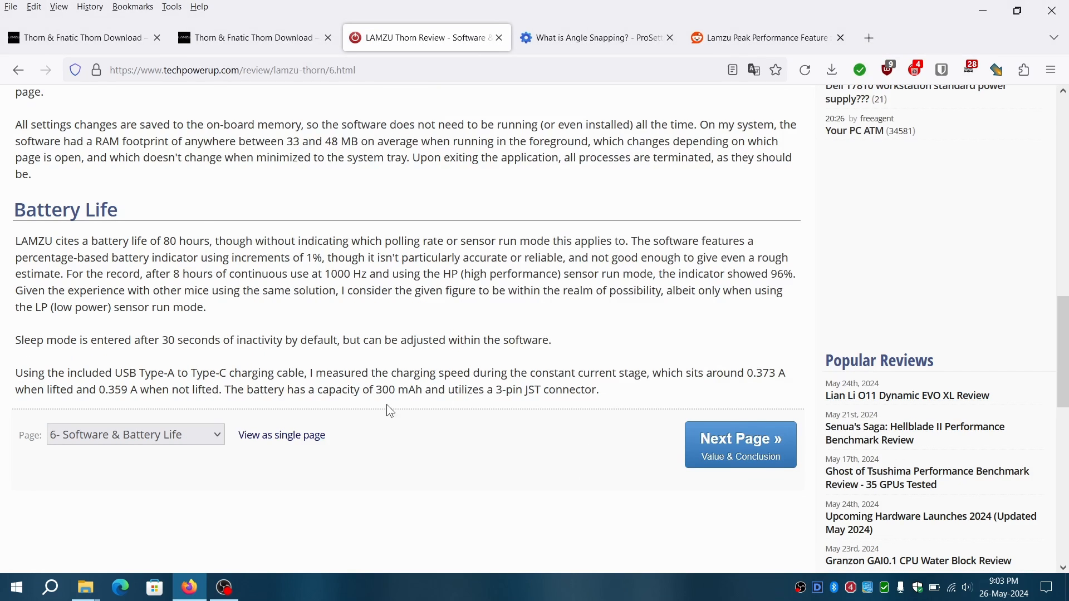
{"action": "left_click", "coordinate": [85, 586]}
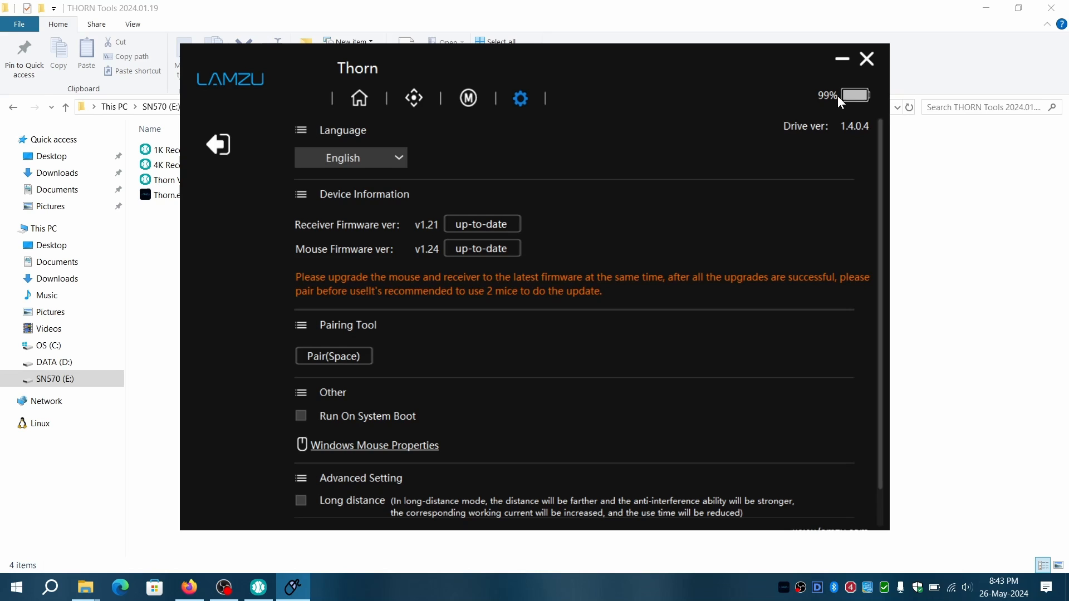
{"action": "mouse_move", "coordinate": [217, 144]}
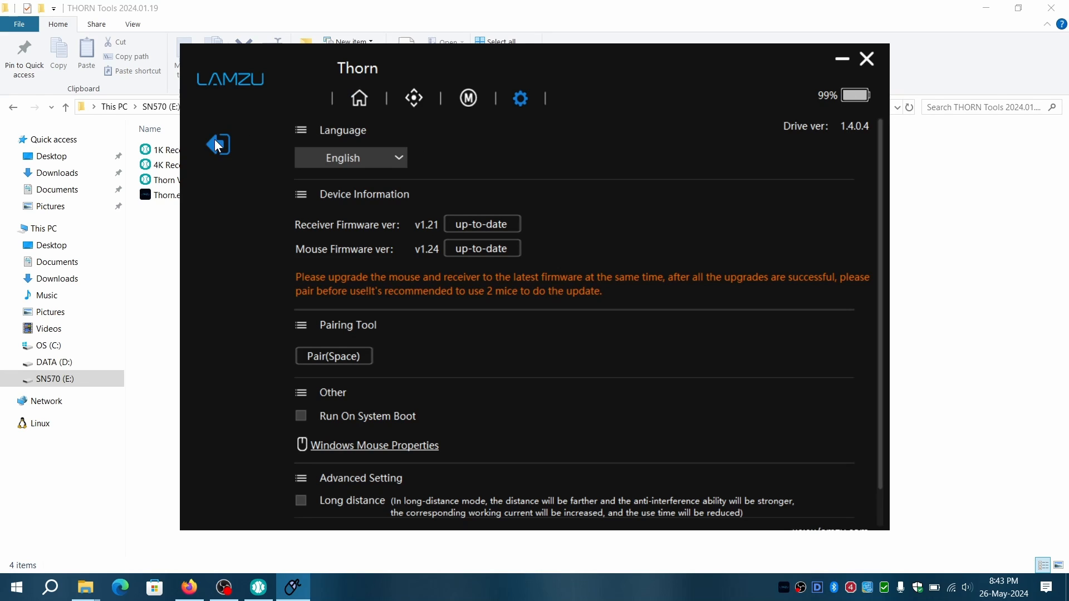
- Return to the device overview with receiver v1.21 and mouse v1.24 up-to-date
{"action": "left_click", "coordinate": [333, 356]}
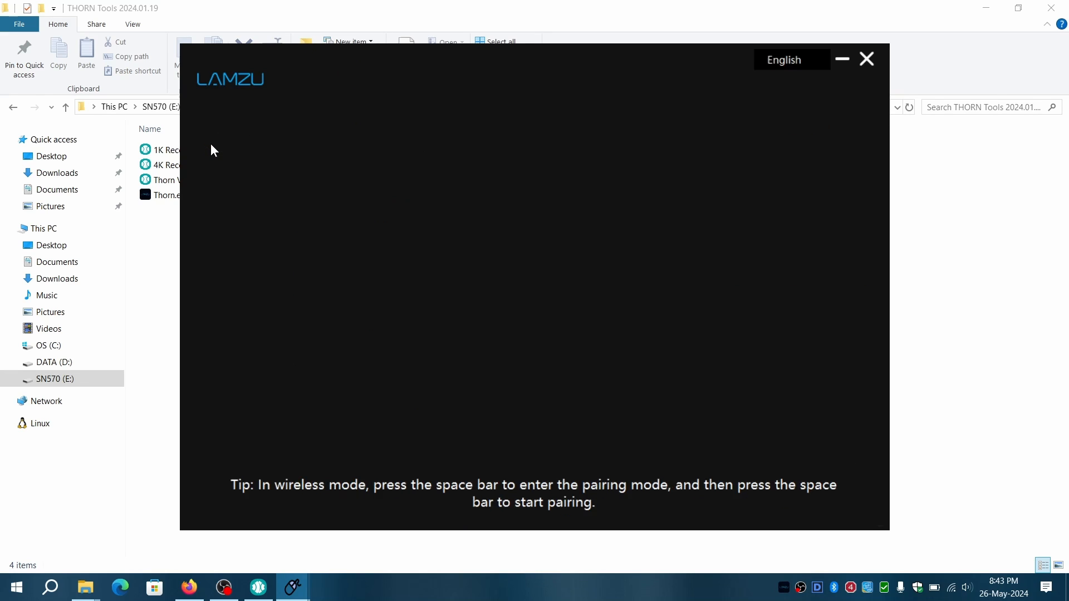
{"action": "mouse_move", "coordinate": [604, 211]}
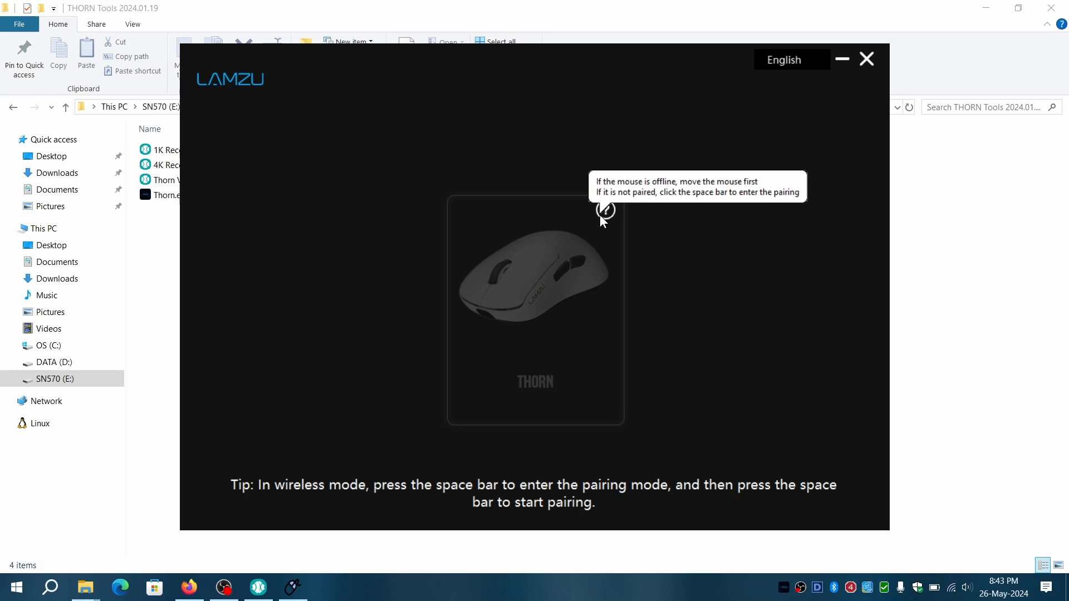